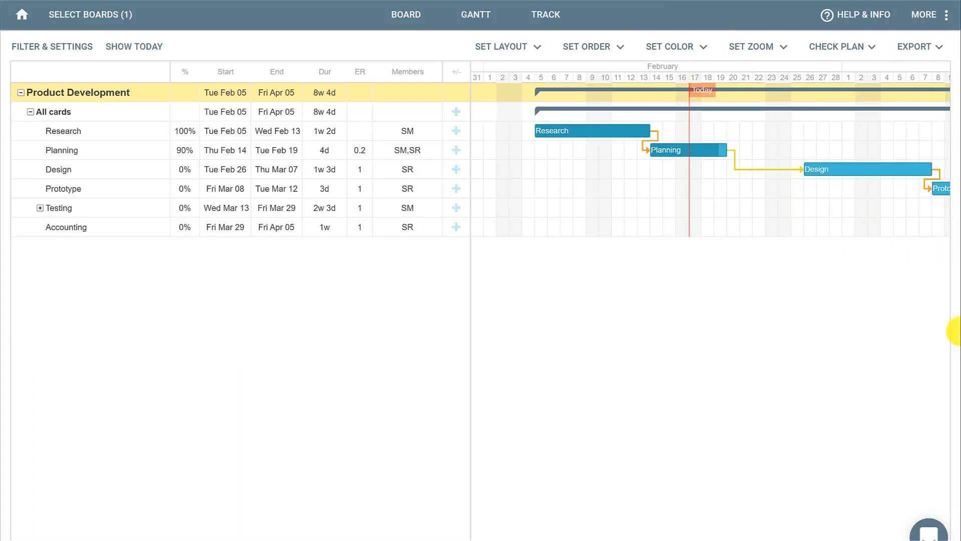
mouse_move(656, 373)
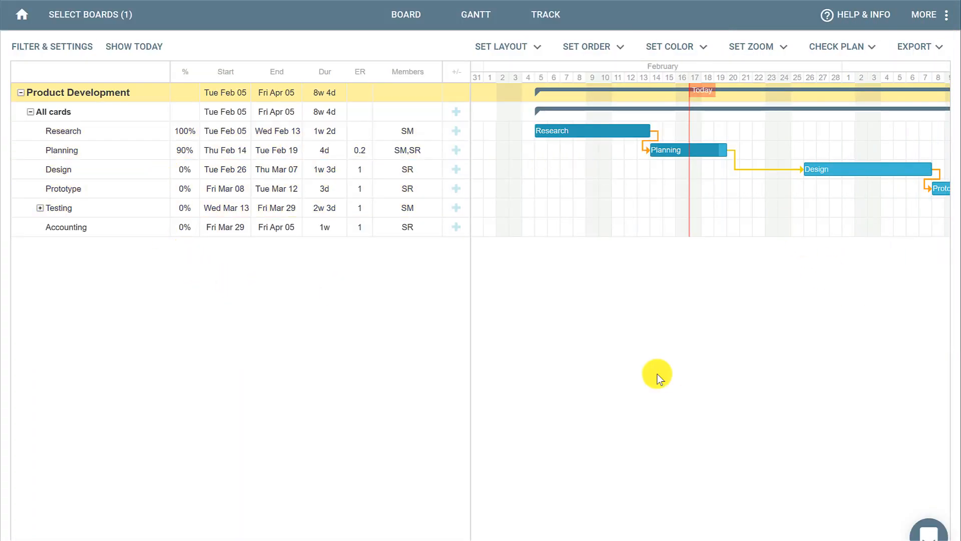
mouse_move(528, 373)
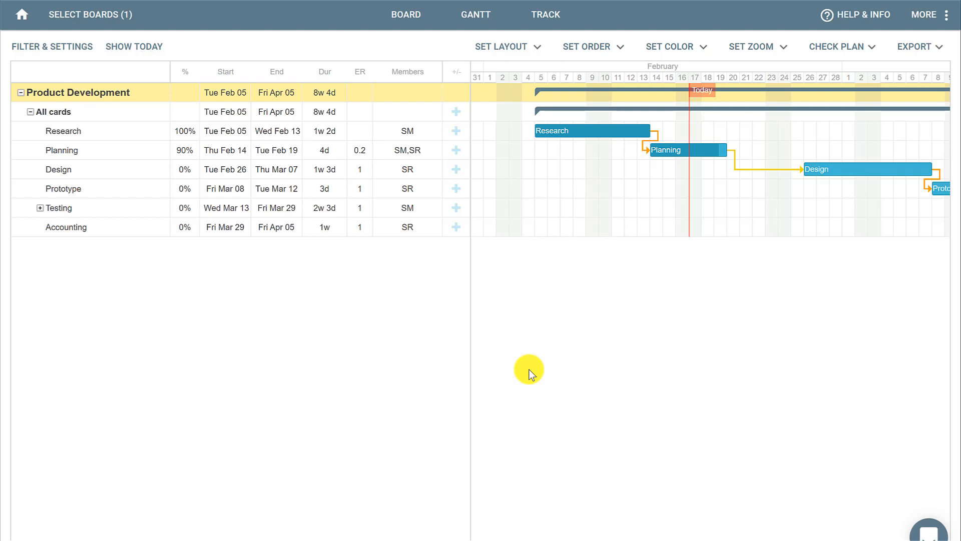
mouse_move(301, 329)
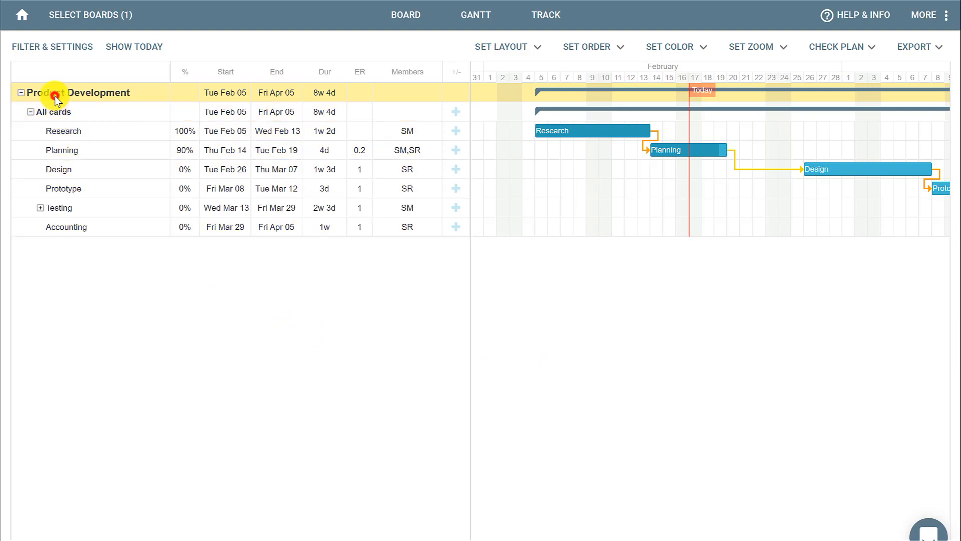
Step: Show the Product Development board's Milestones page listing Preparation and Production
click(54, 95)
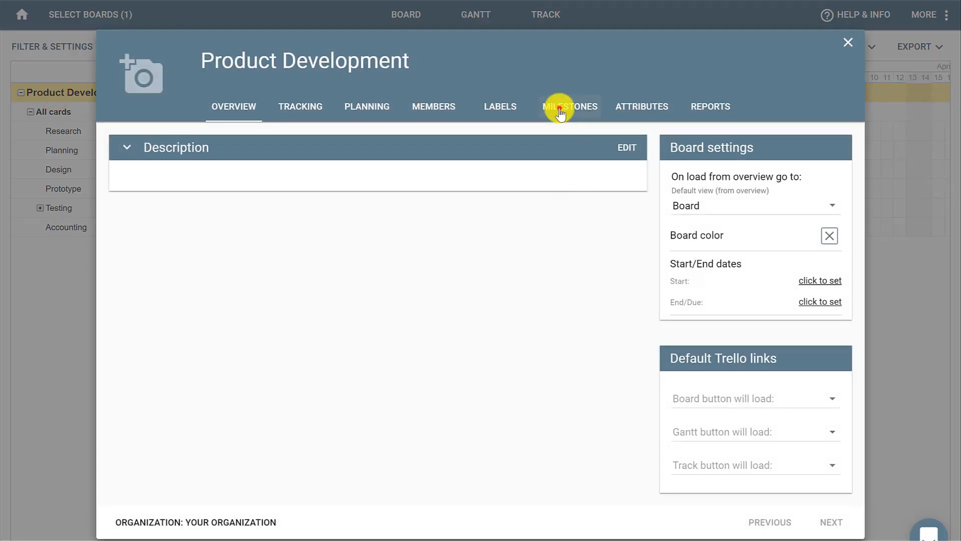
click(570, 106)
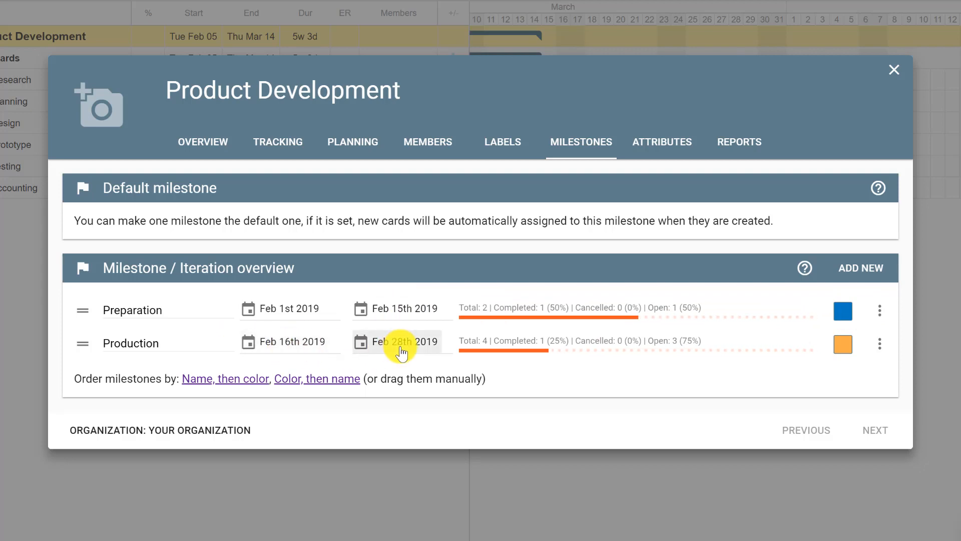
mouse_move(843, 343)
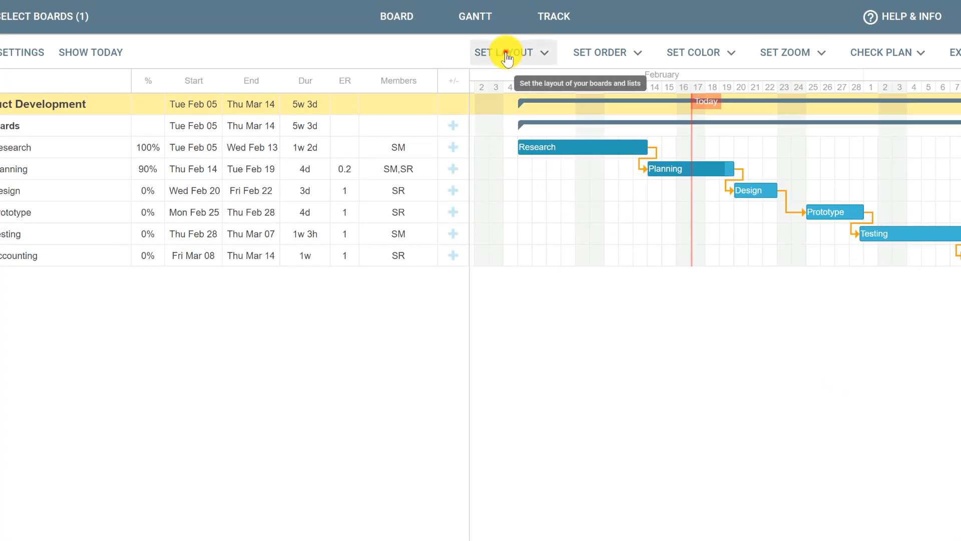
Step: Group the Gantt chart by milestone under Preparation and Production via Set Layout
click(504, 52)
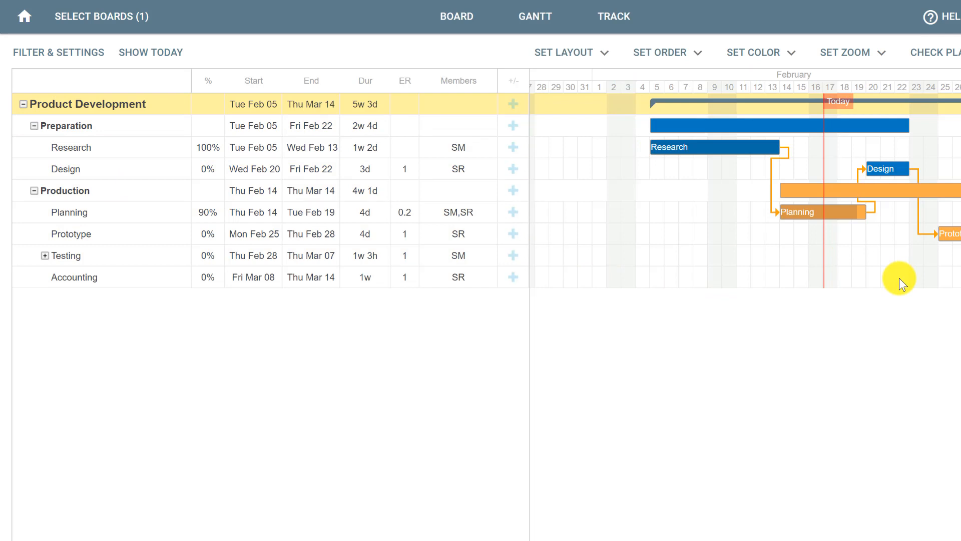
mouse_move(728, 253)
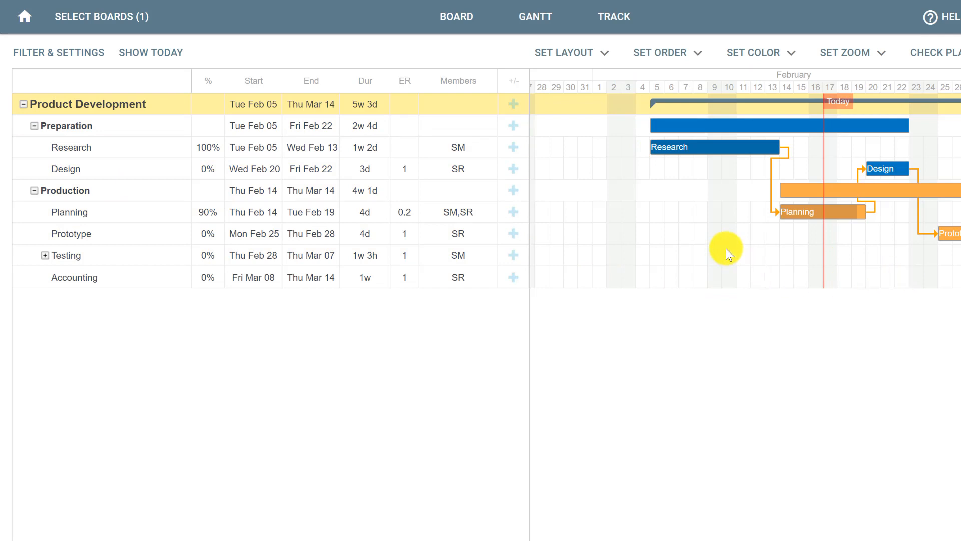
mouse_move(745, 127)
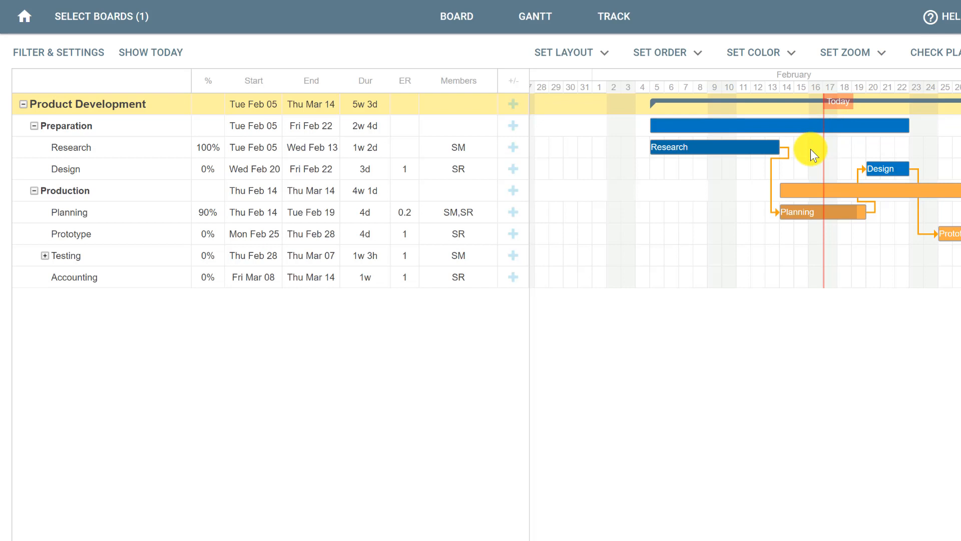
mouse_move(577, 104)
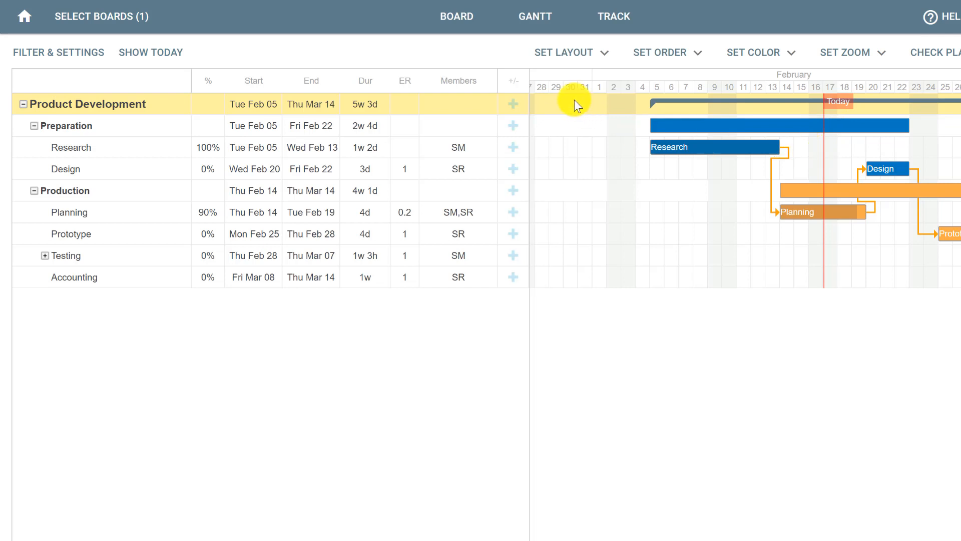
Step: Group the Gantt chart by label into Manufacturing, Finance and Marketing via Set Layout
click(564, 52)
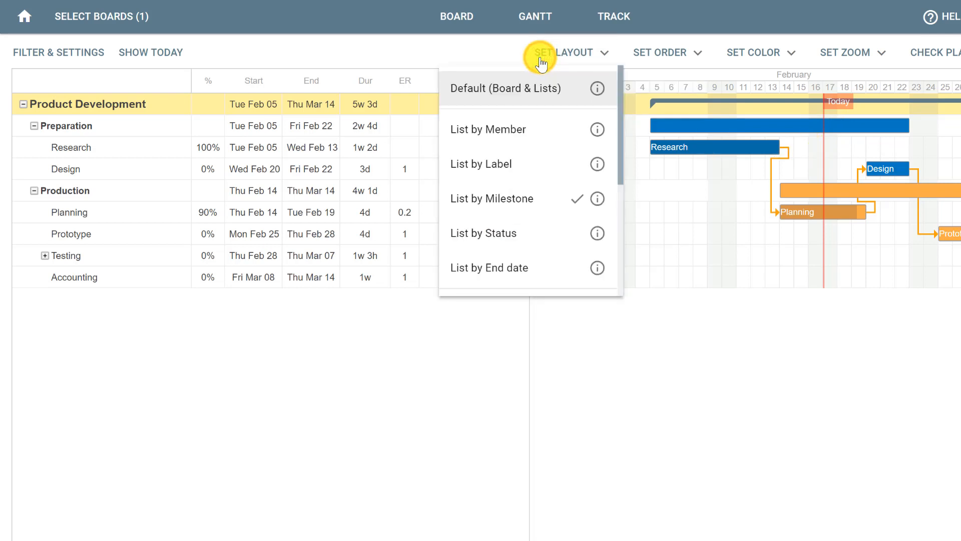
mouse_move(524, 163)
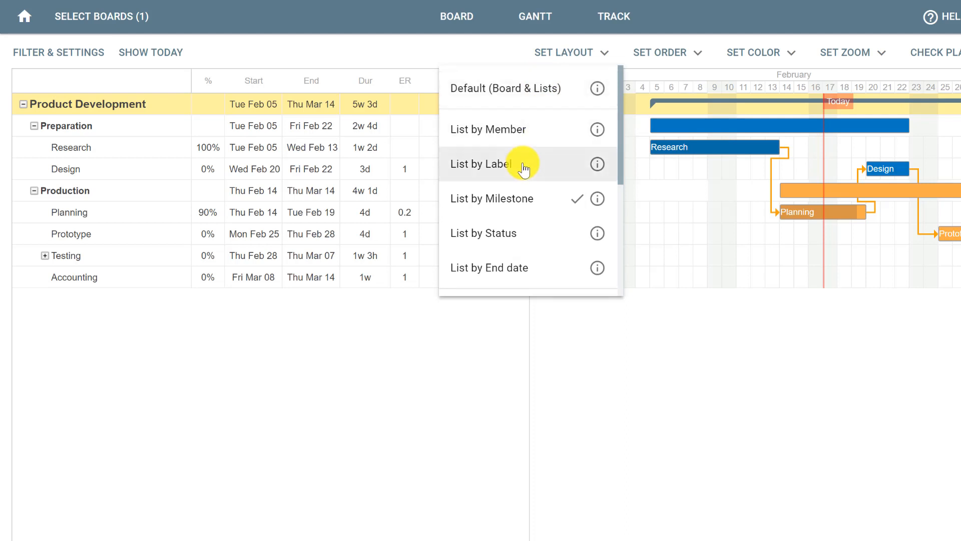
click(481, 163)
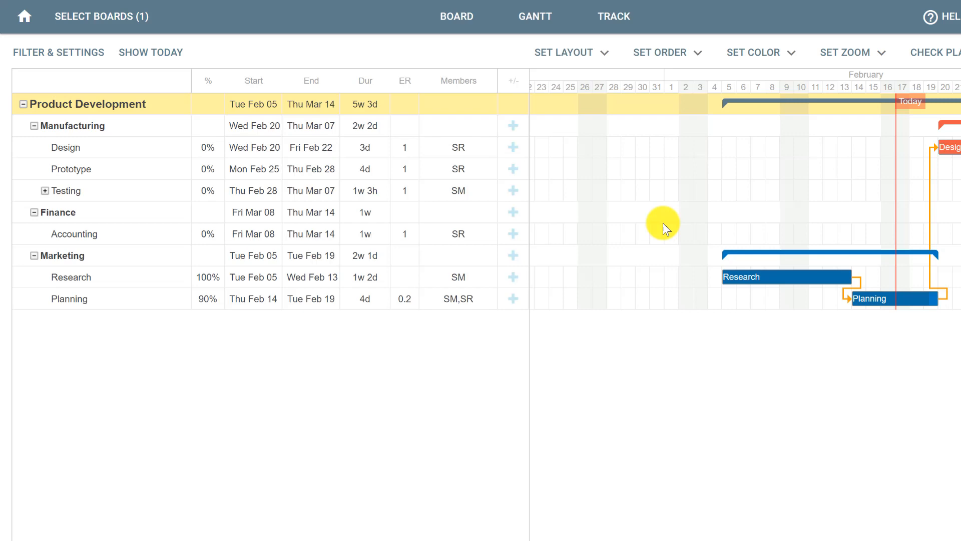
click(66, 147)
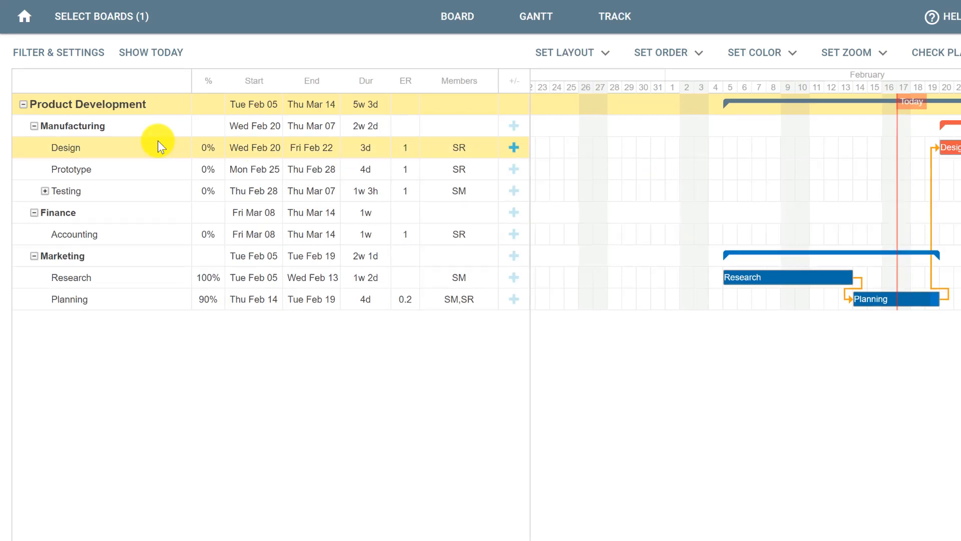
Step: Enable Show milestones on top and refresh the Gantt chart
click(58, 52)
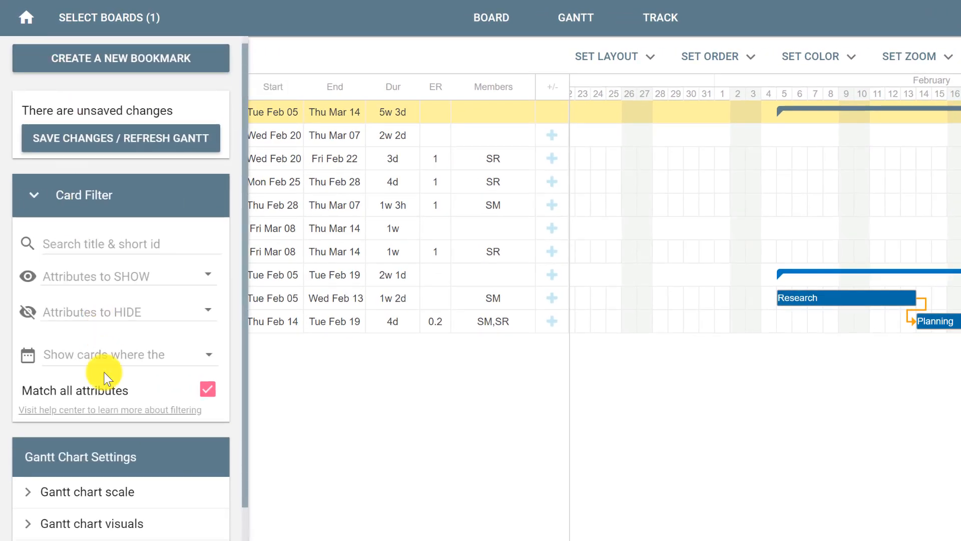
click(102, 410)
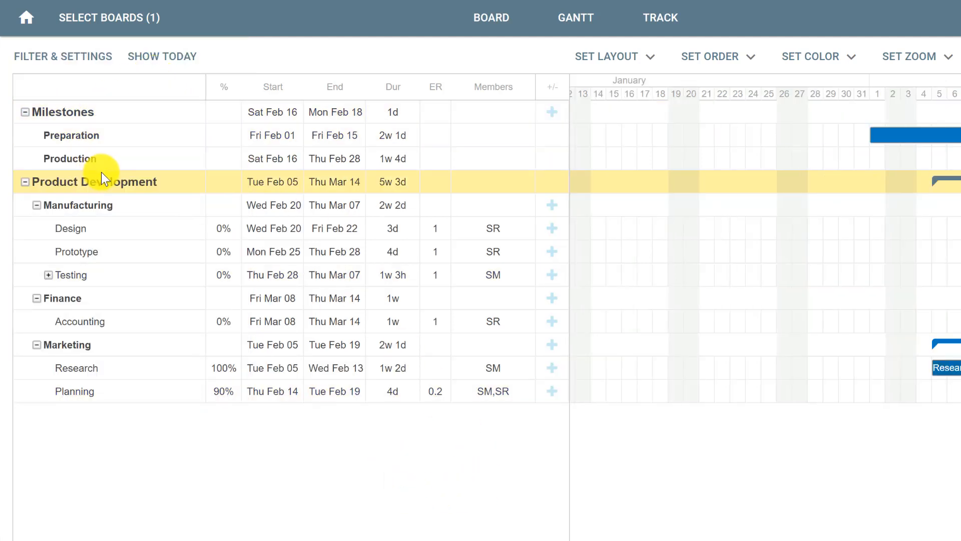
mouse_move(90, 443)
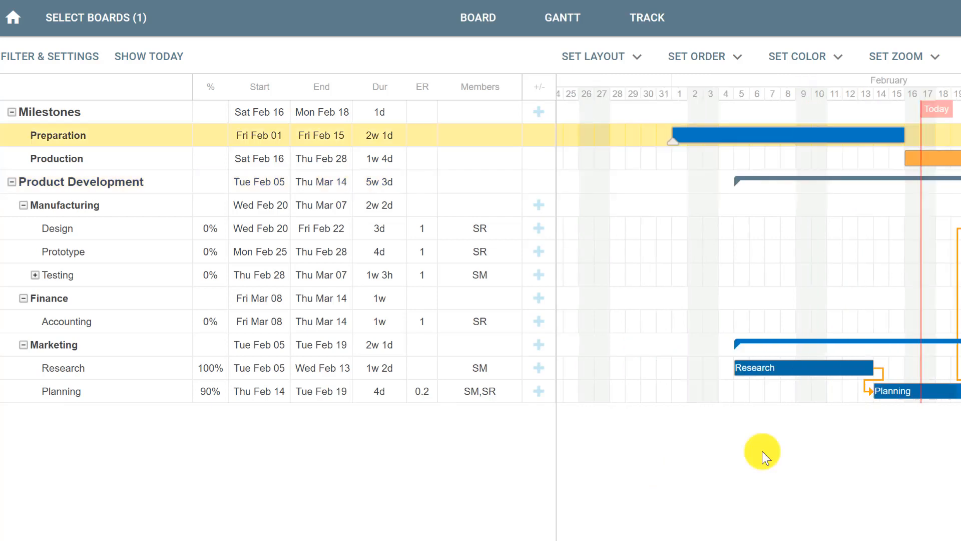
mouse_move(797, 134)
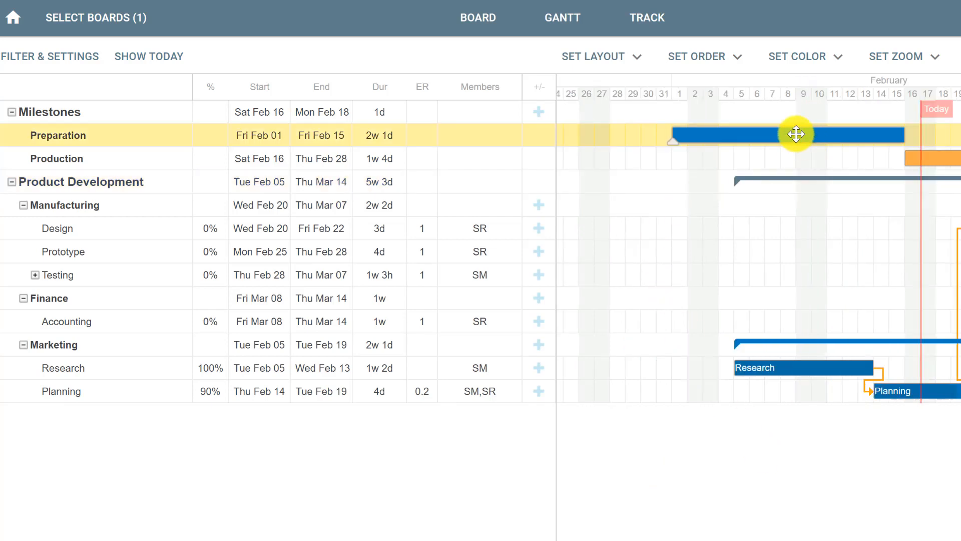
click(796, 135)
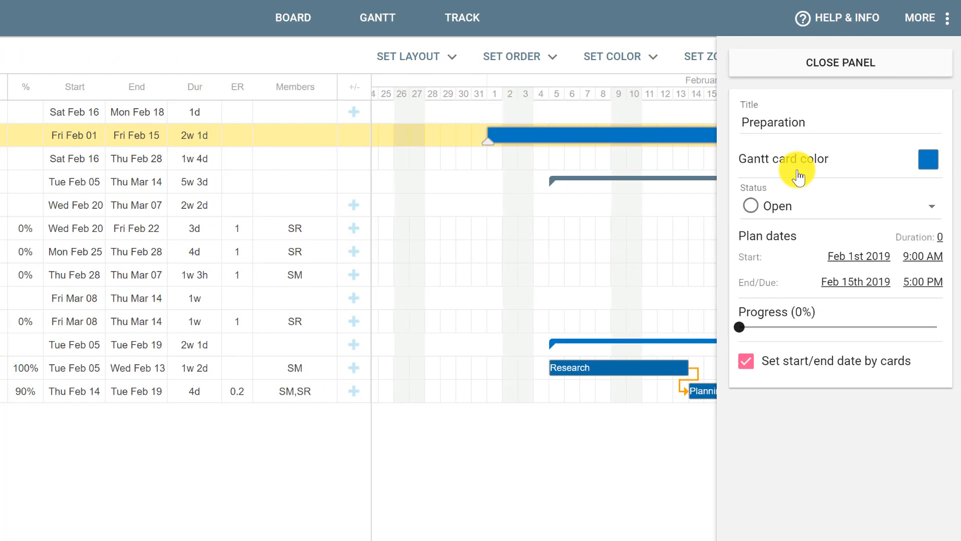
mouse_move(831, 322)
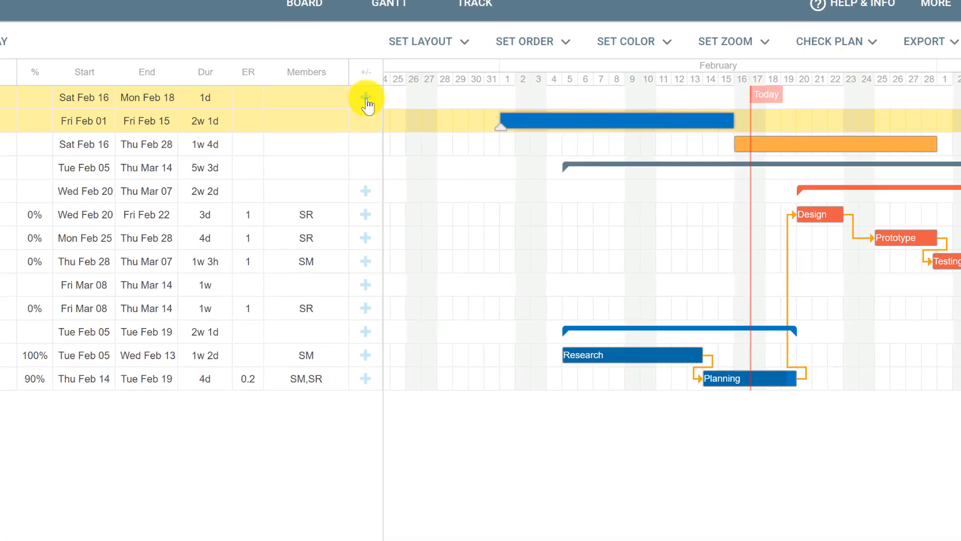
Step: Add a new milestone titled Launching ending Feb 18th 2019
click(365, 97)
text(L)
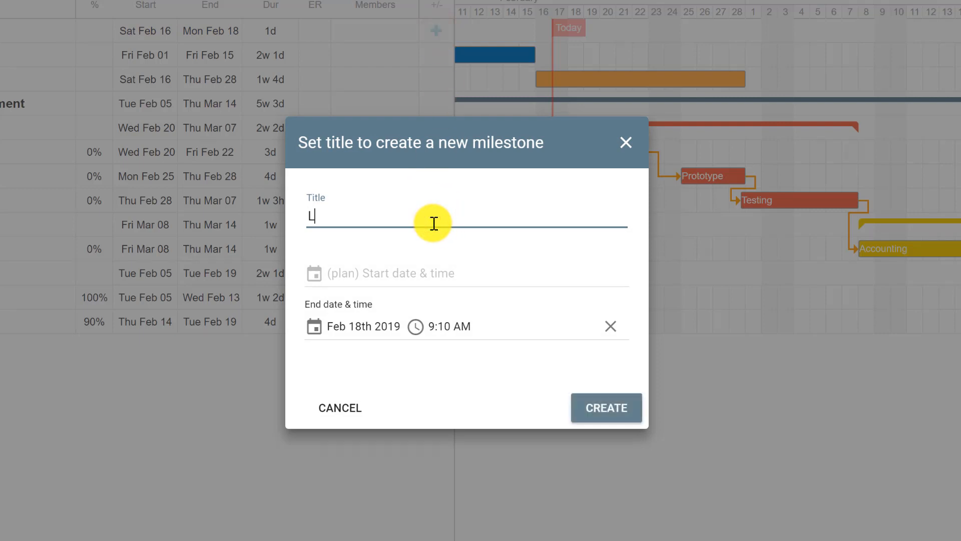
text(aunching)
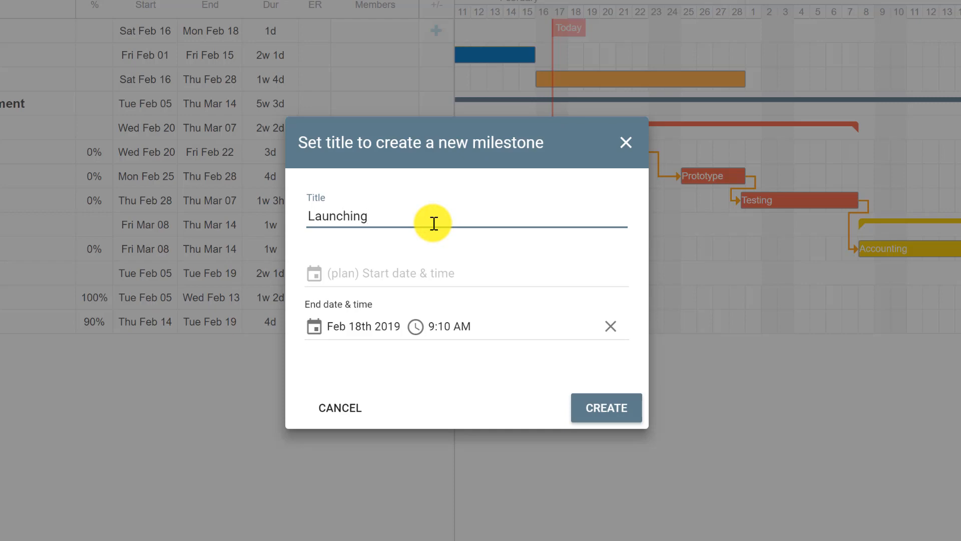
click(340, 407)
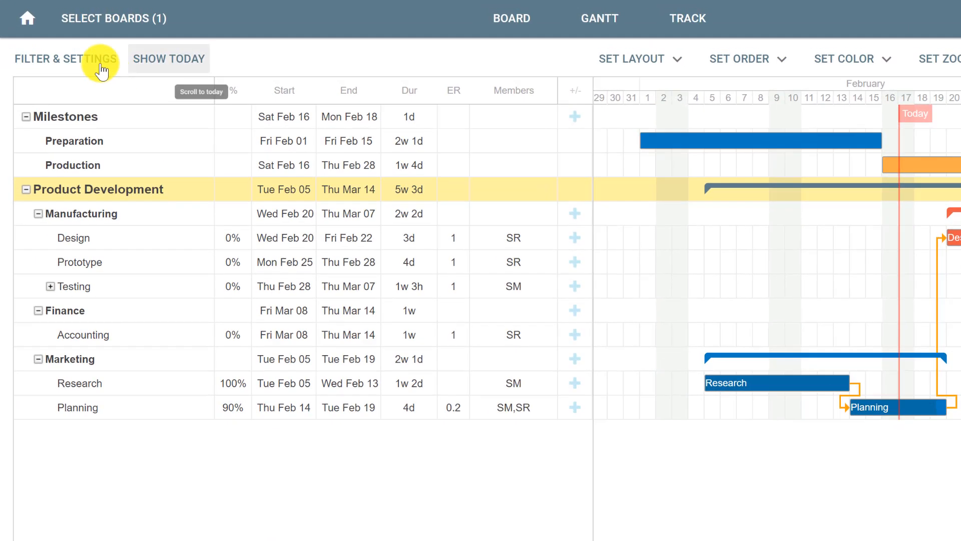
Step: Enable Show milestones markers under Gantt chart visuals and refresh the chart
click(67, 59)
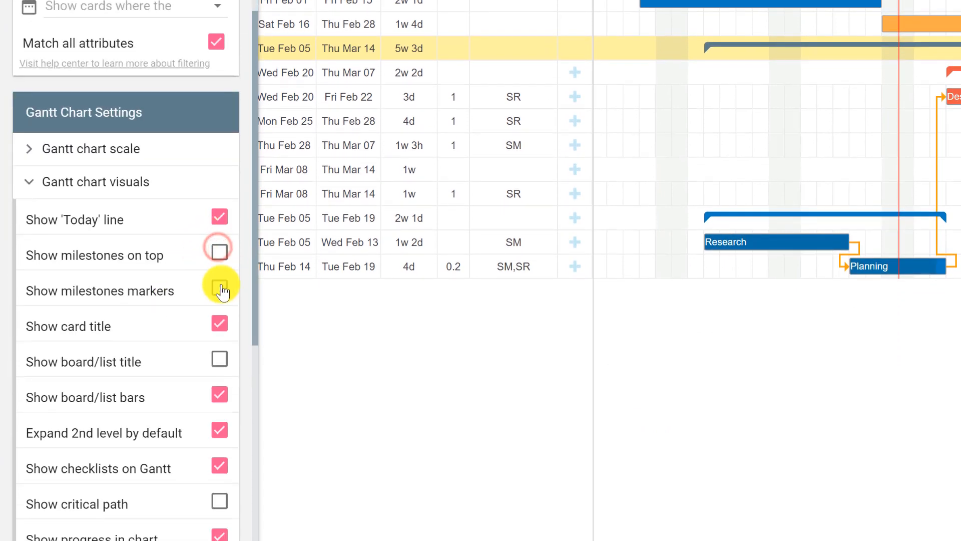
click(219, 290)
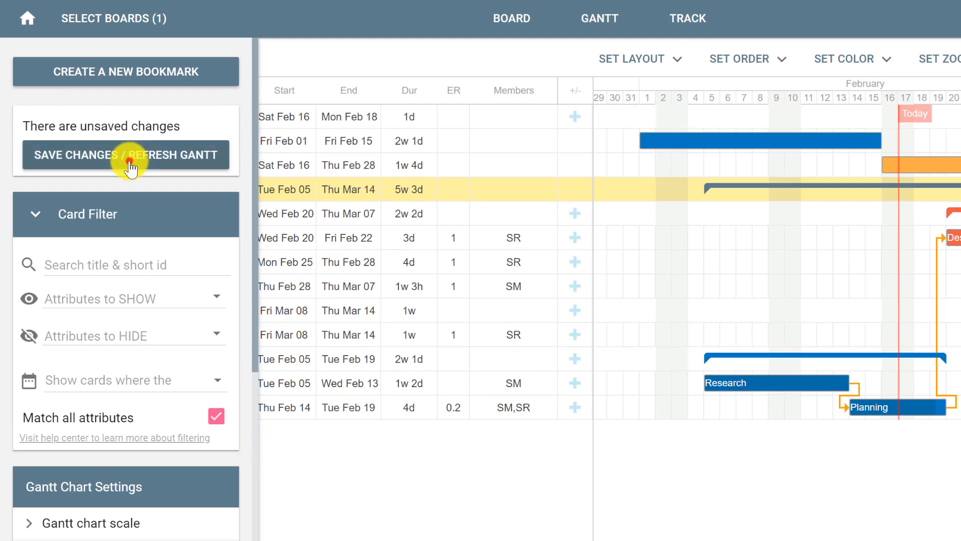
click(126, 154)
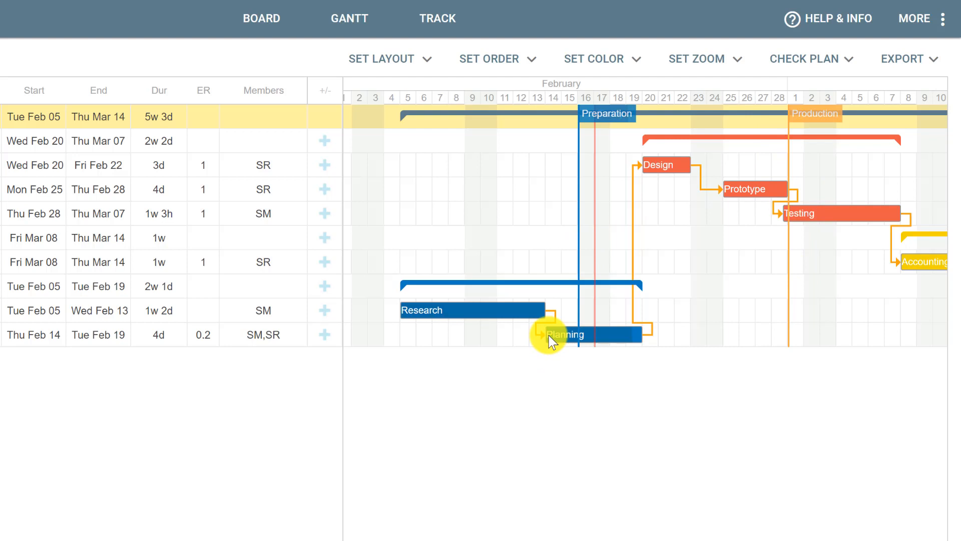
mouse_move(567, 153)
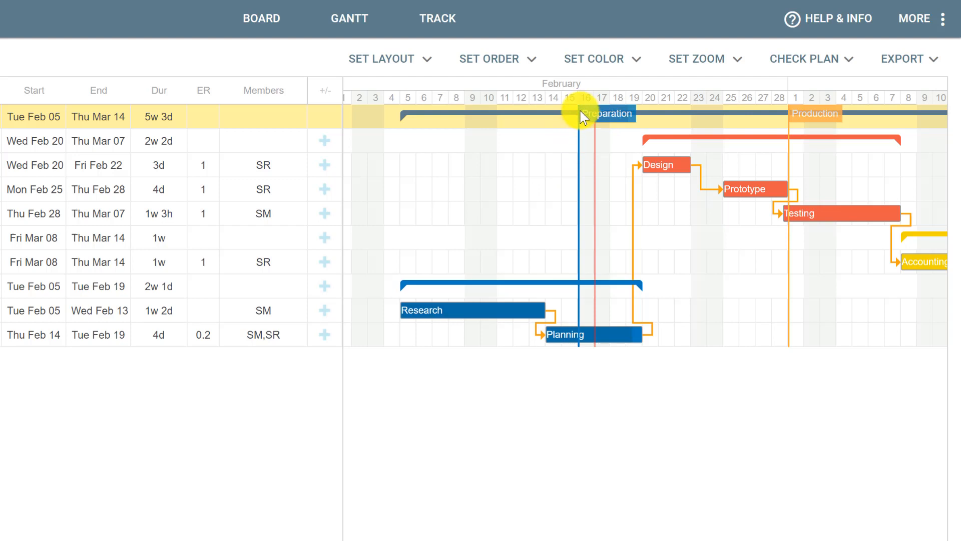
mouse_move(800, 127)
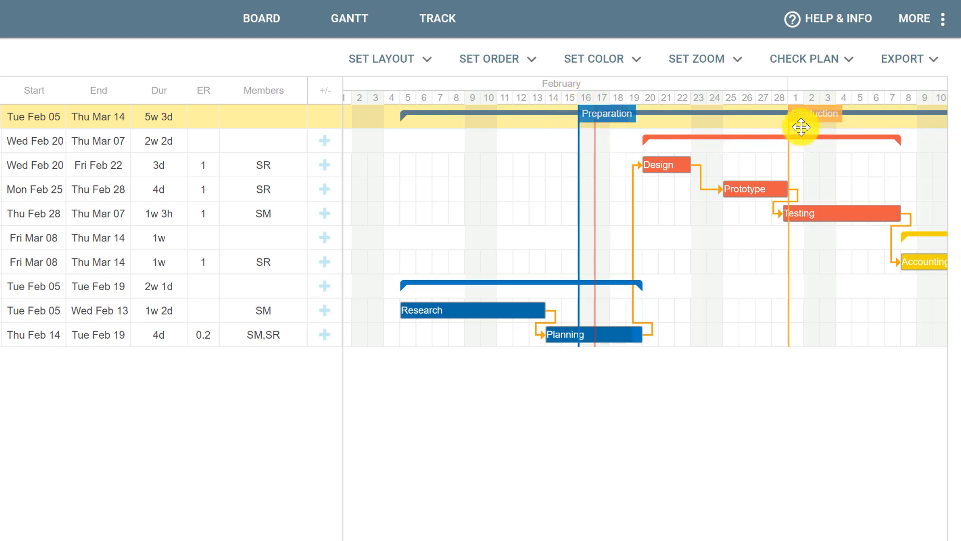